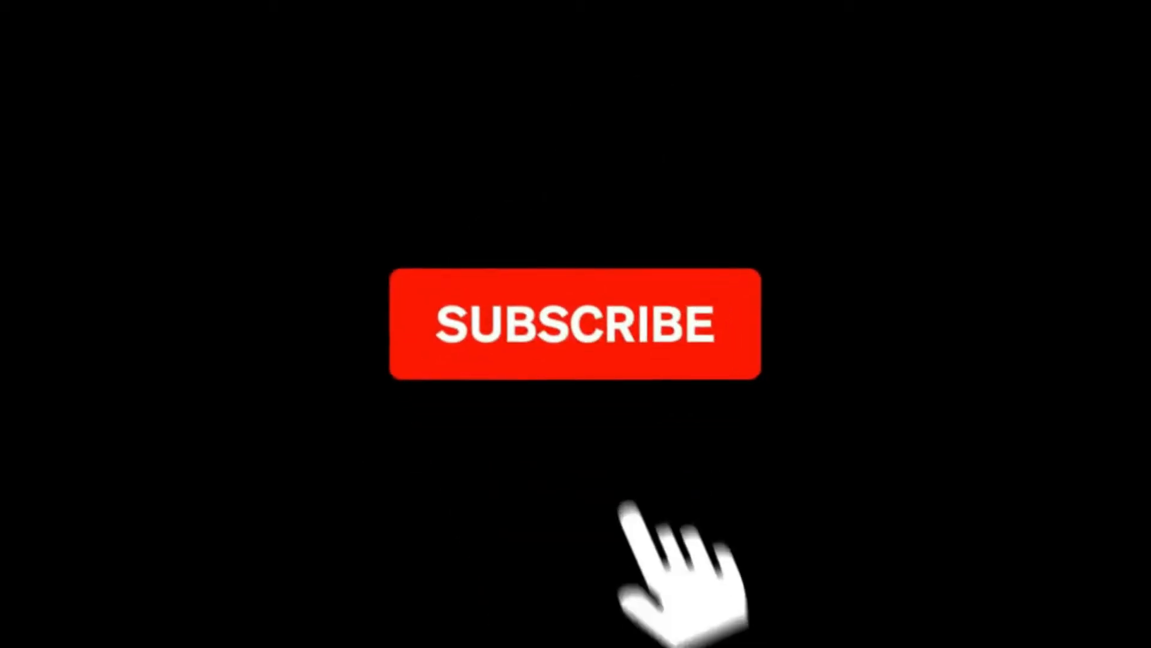
Step: Bring up the desktop context menu to launch a terminal in the Desktop folder
{"action": "left_click", "coordinate": [575, 323]}
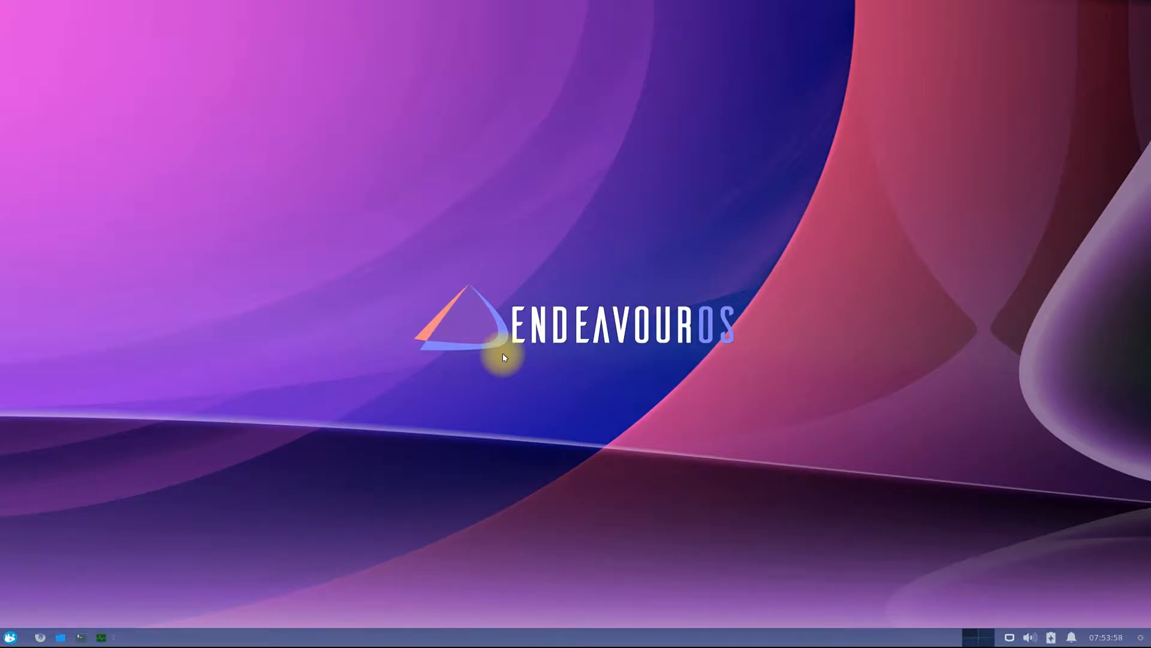
{"action": "right_click", "coordinate": [504, 359]}
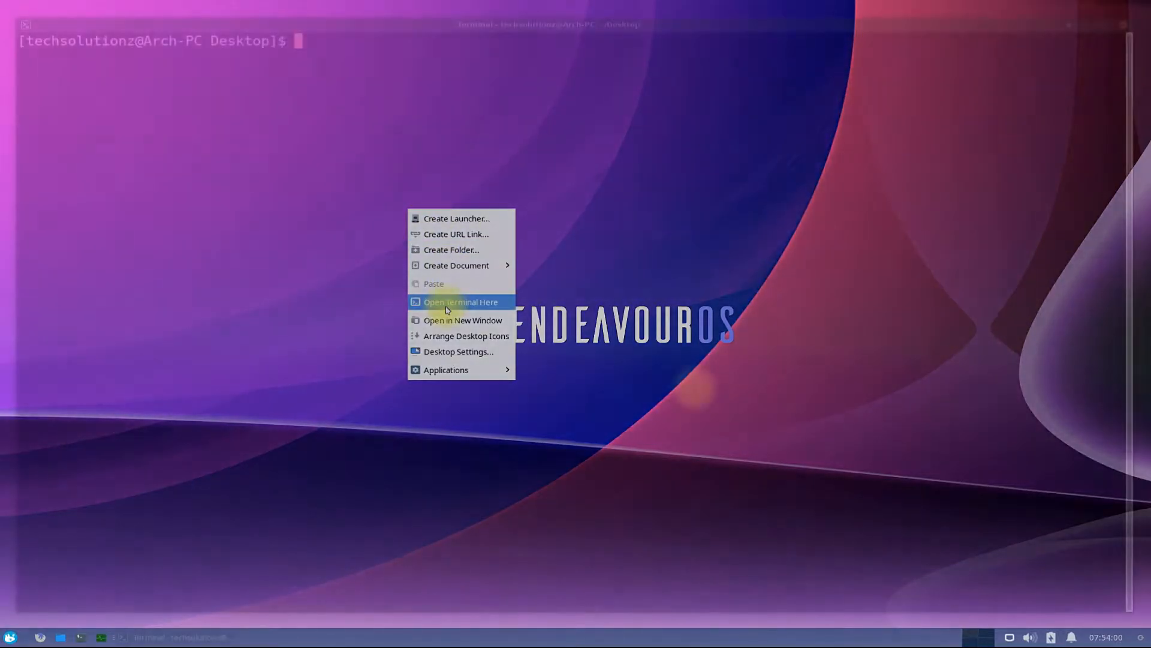
Step: Run sudo pacman -Syy to synchronize the core, extra, community, multilib and endeavouros databases
{"action": "left_click", "coordinate": [461, 302]}
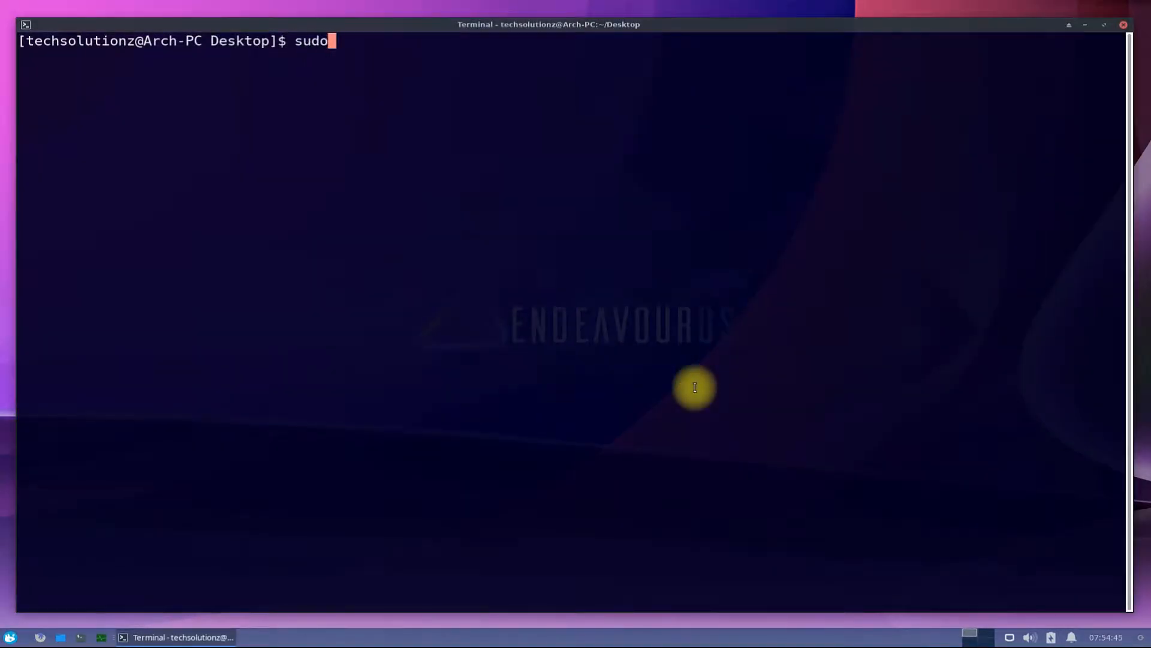
{"action": "type", "text": "pacman -S"}
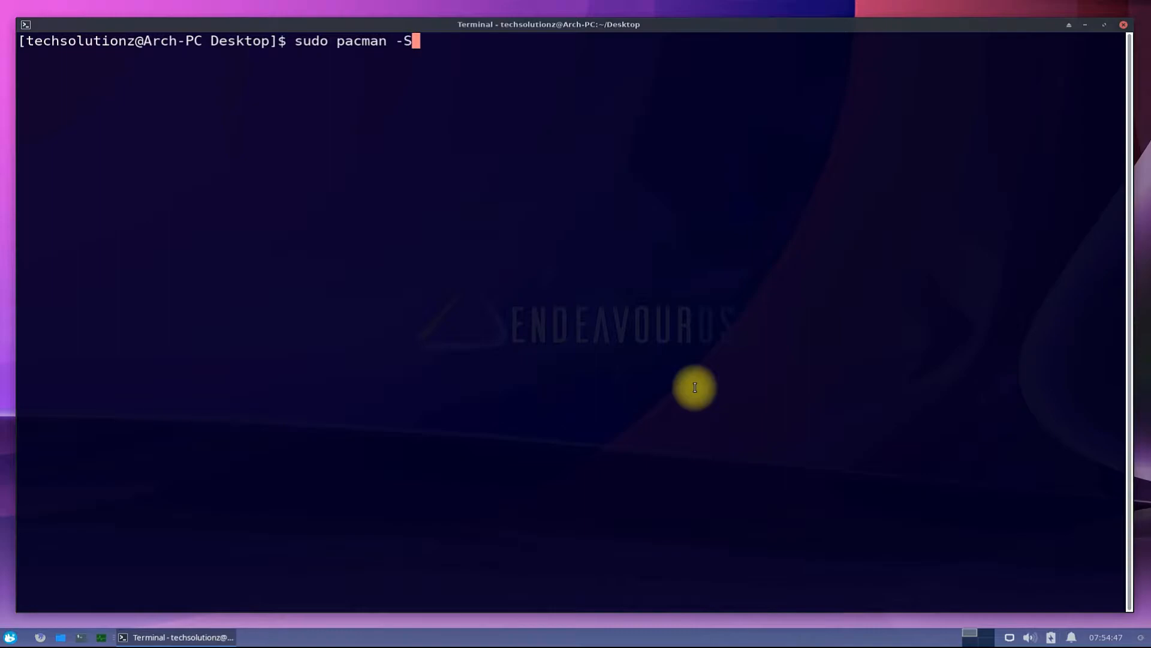
{"action": "key", "text": "Return"}
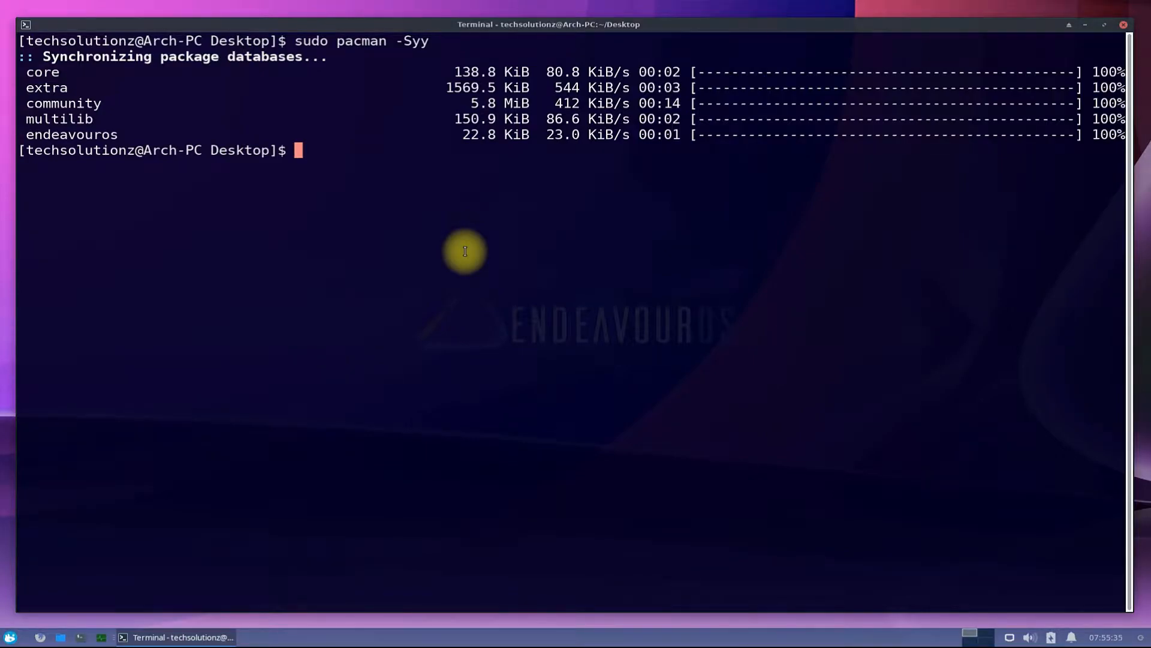
Step: Install git and the 24-package base-devel toolset with pacman, answering Y to proceed
{"action": "type", "text": "sudo pa"}
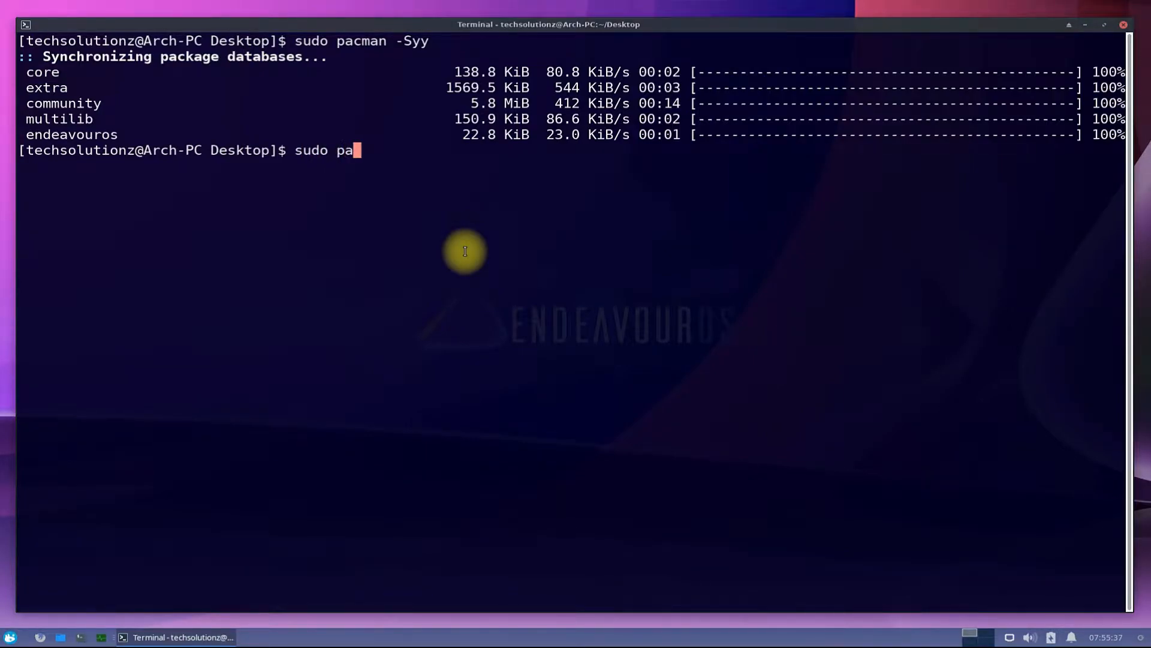
{"action": "type", "text": "cman -S git"}
{"action": "type", "text": "Y"}
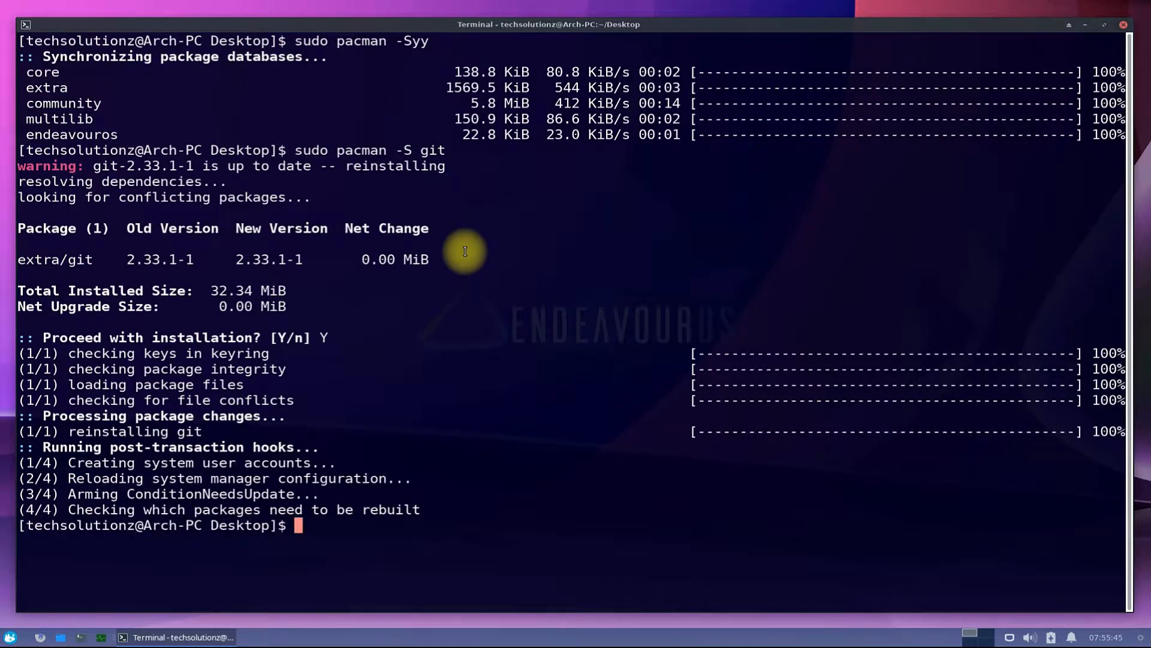
{"action": "type", "text": "sudo pacman"}
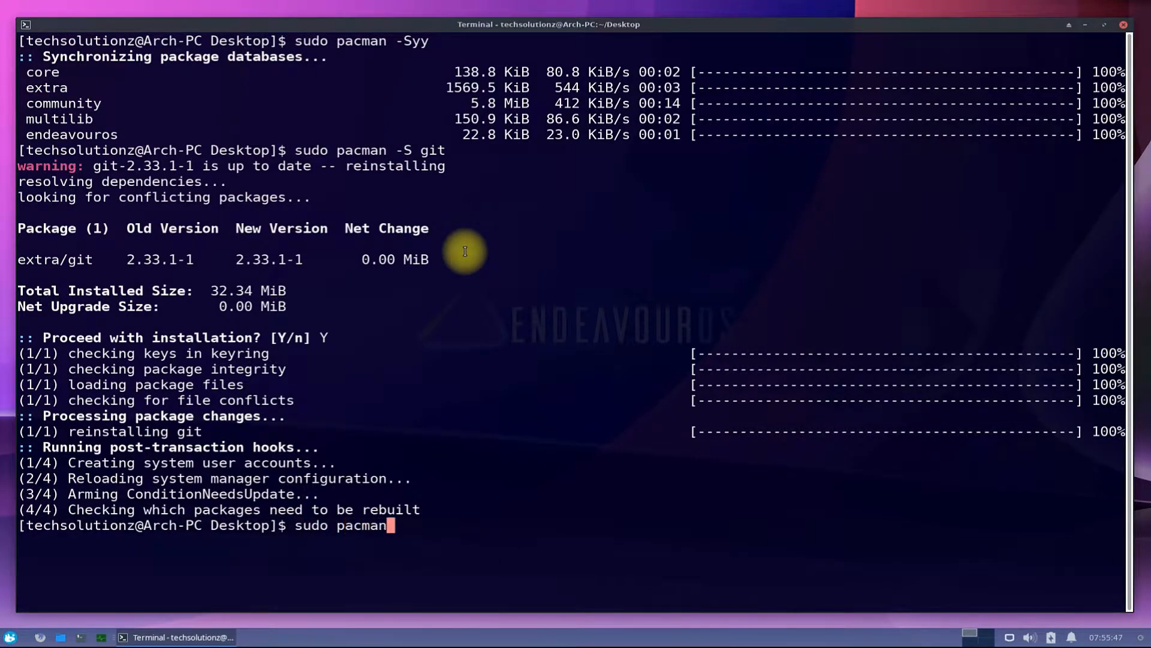
{"action": "type", "text": "-S base"}
{"action": "type", "text": "Y"}
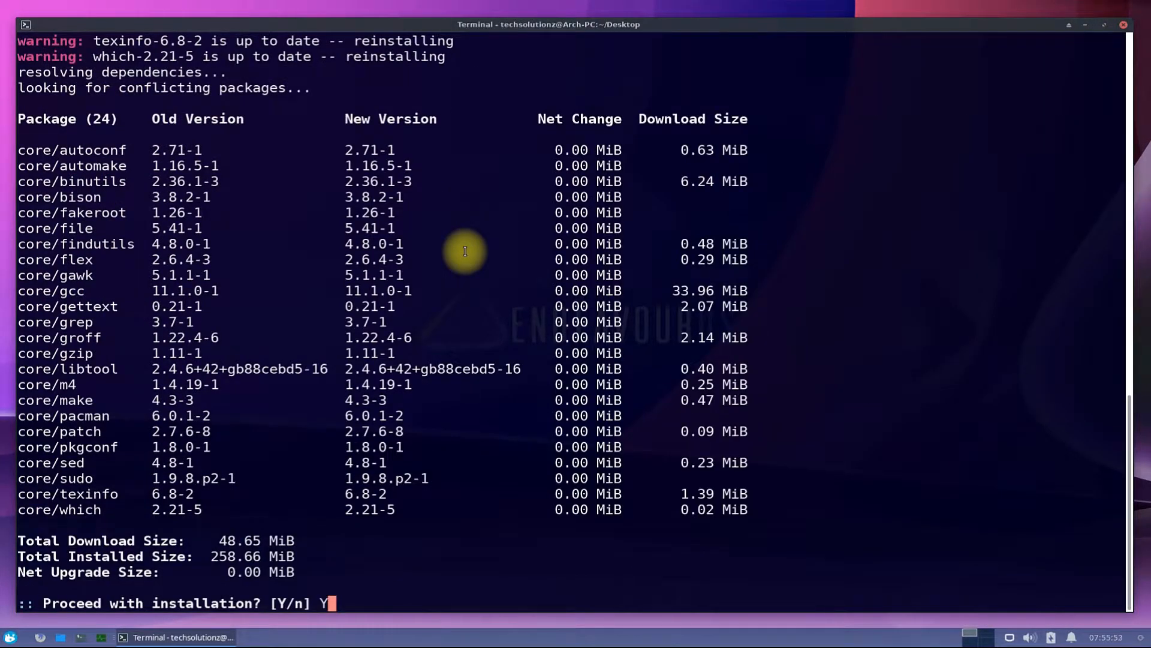
{"action": "key", "text": "Return"}
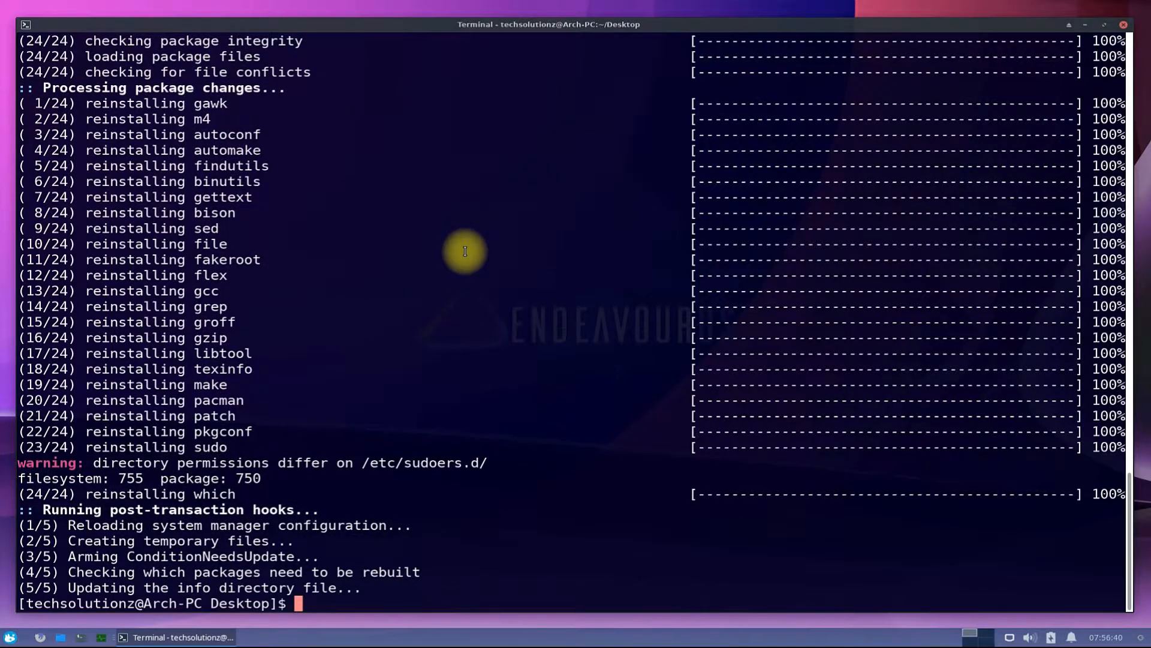
{"action": "type", "text": "clea"}
{"action": "type", "text": "git"}
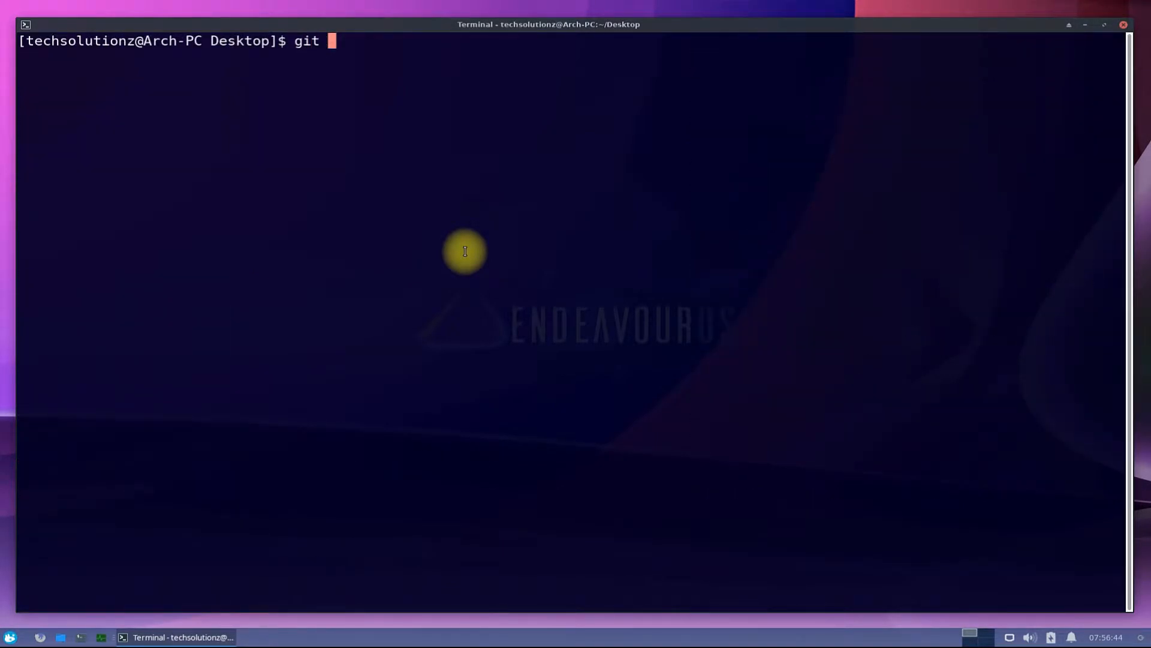
{"action": "type", "text": "clone h"}
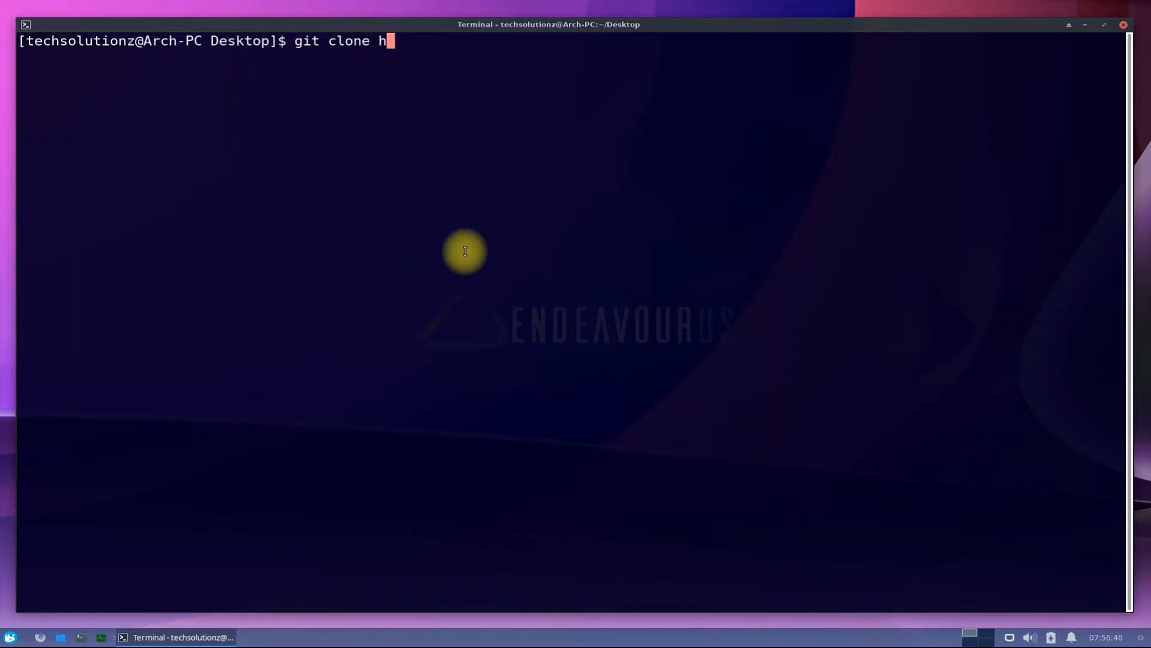
{"action": "type", "text": "ttps://"}
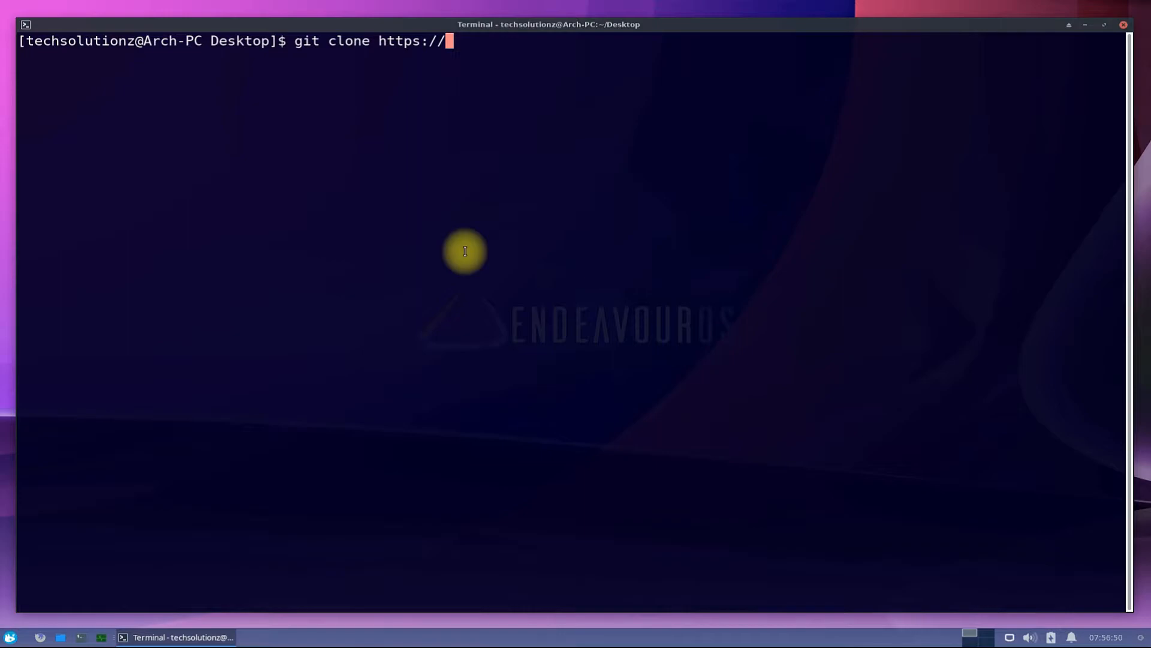
{"action": "type", "text": "aur.archl"}
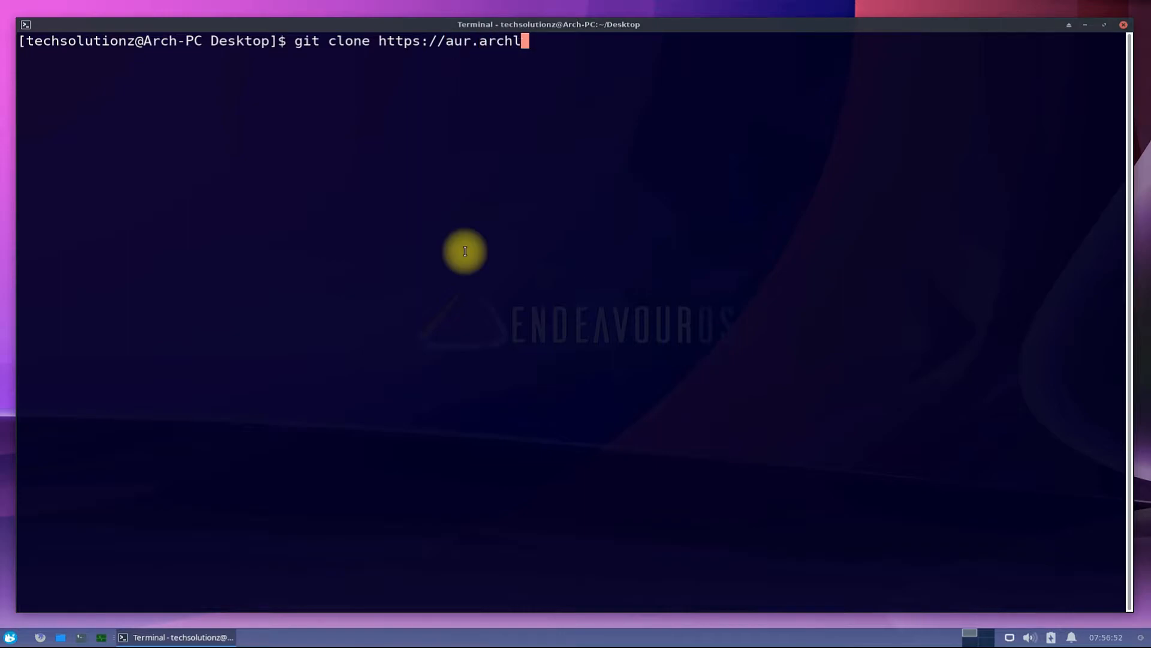
{"action": "type", "text": "inux.org/"}
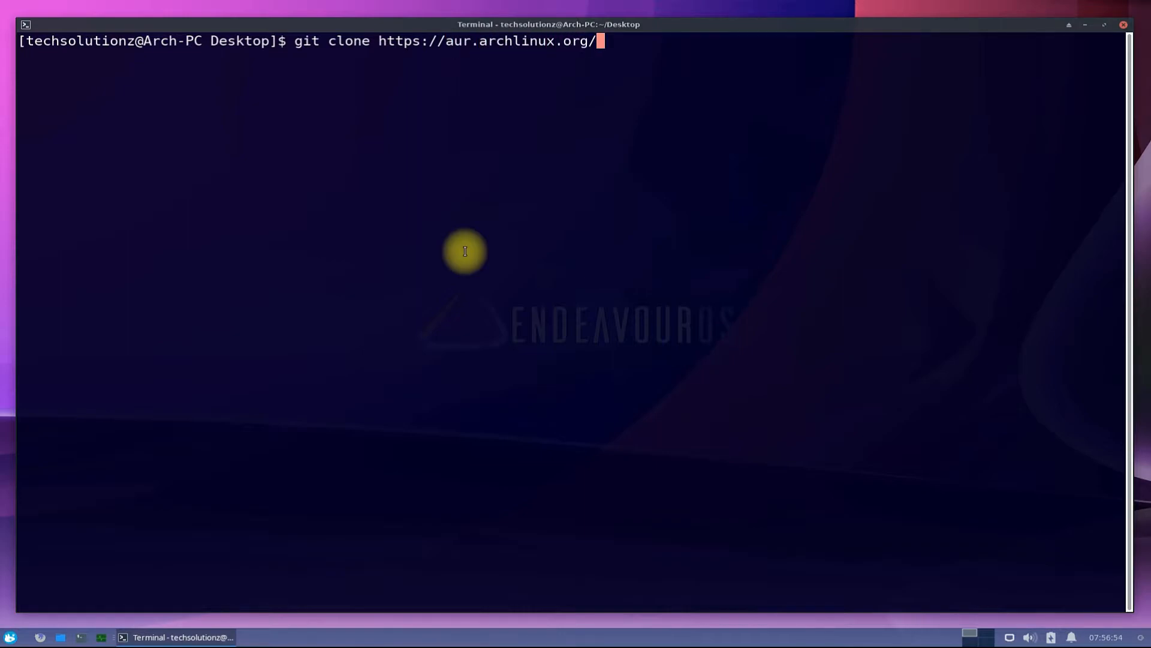
{"action": "type", "text": "snapd.g"}
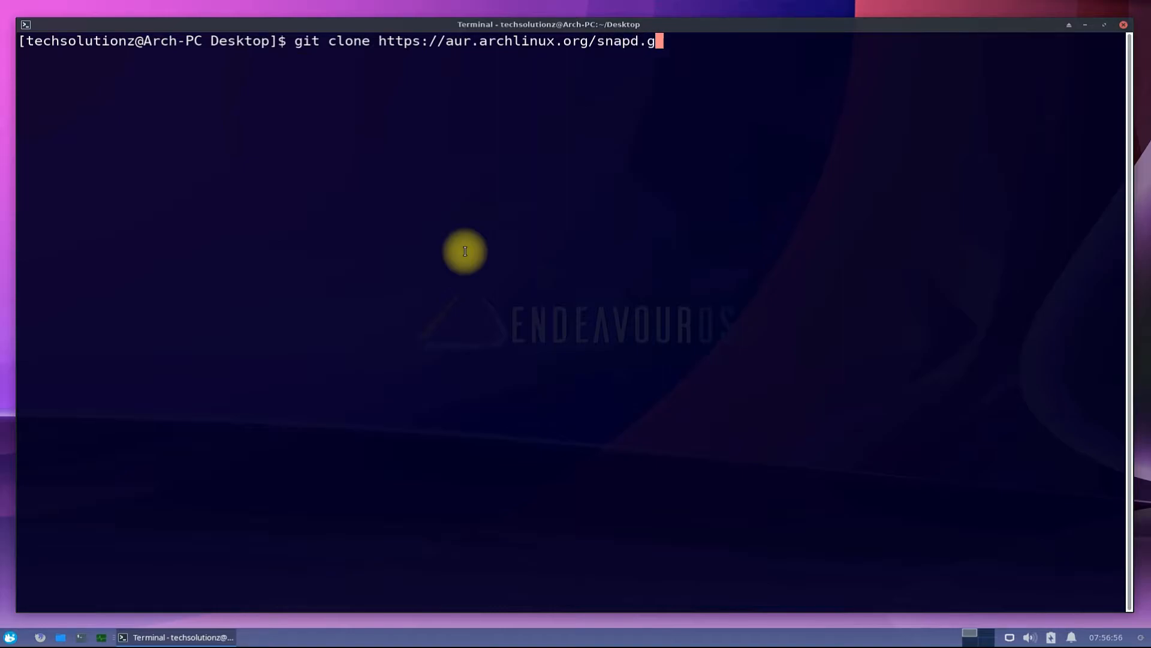
{"action": "key", "text": "Return"}
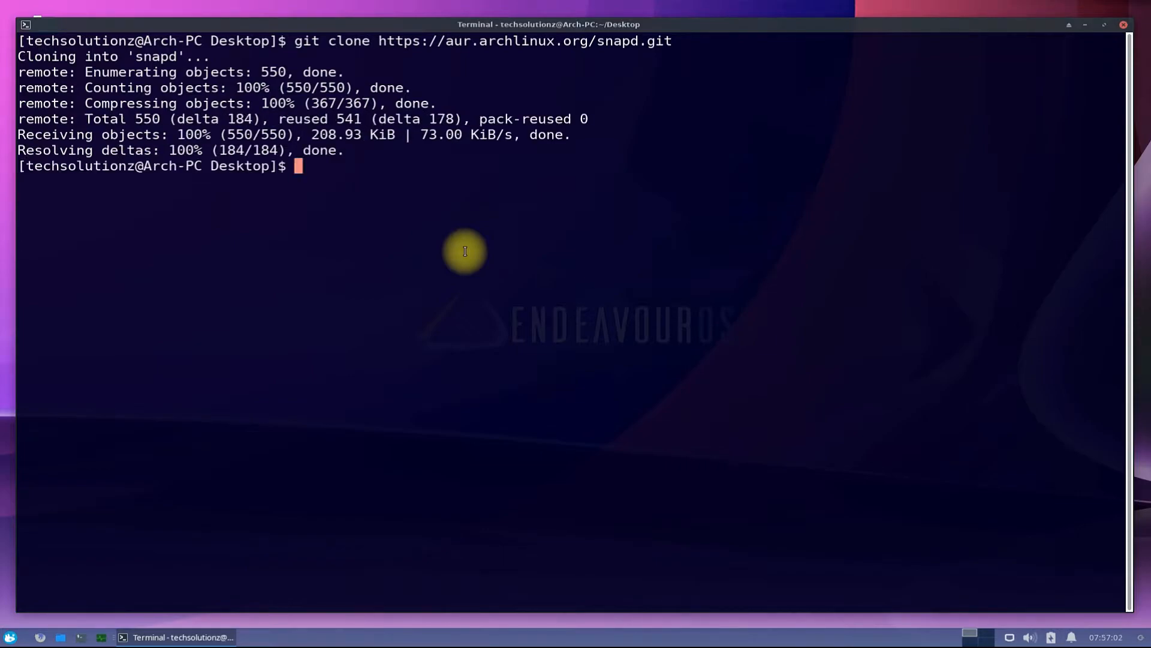
{"action": "type", "text": "cd snapd"}
{"action": "type", "text": "makepkg -si"}
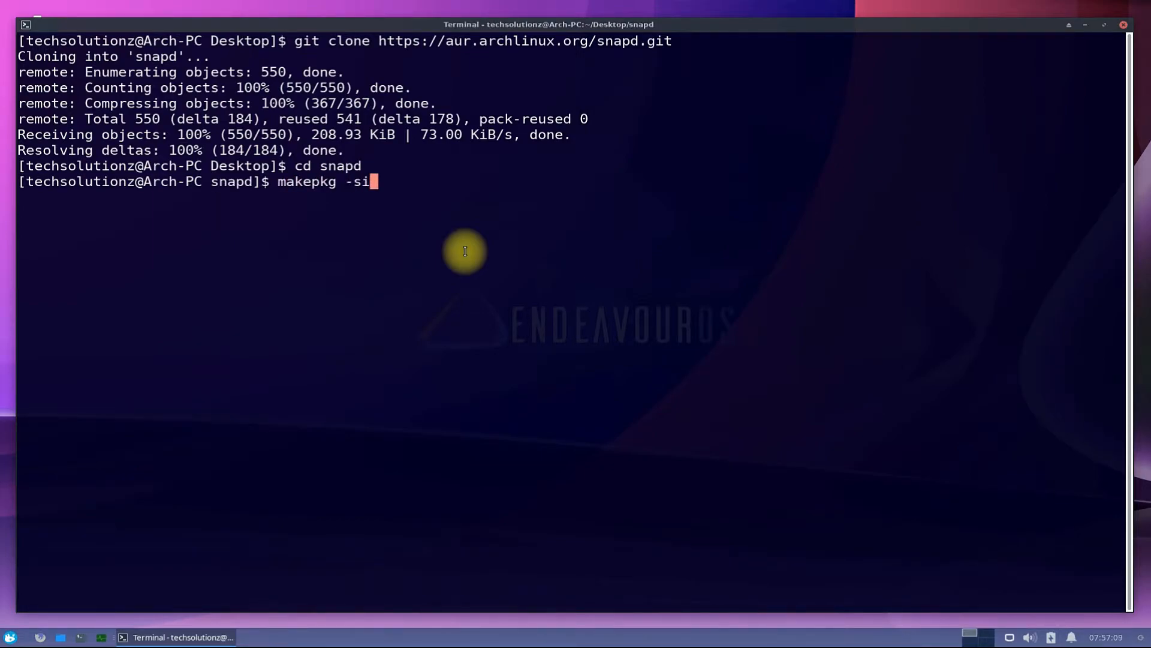
Step: Run makepkg -si inside snapd, answering Y to install apparmor and squashfs-tools
{"action": "key", "text": "Return"}
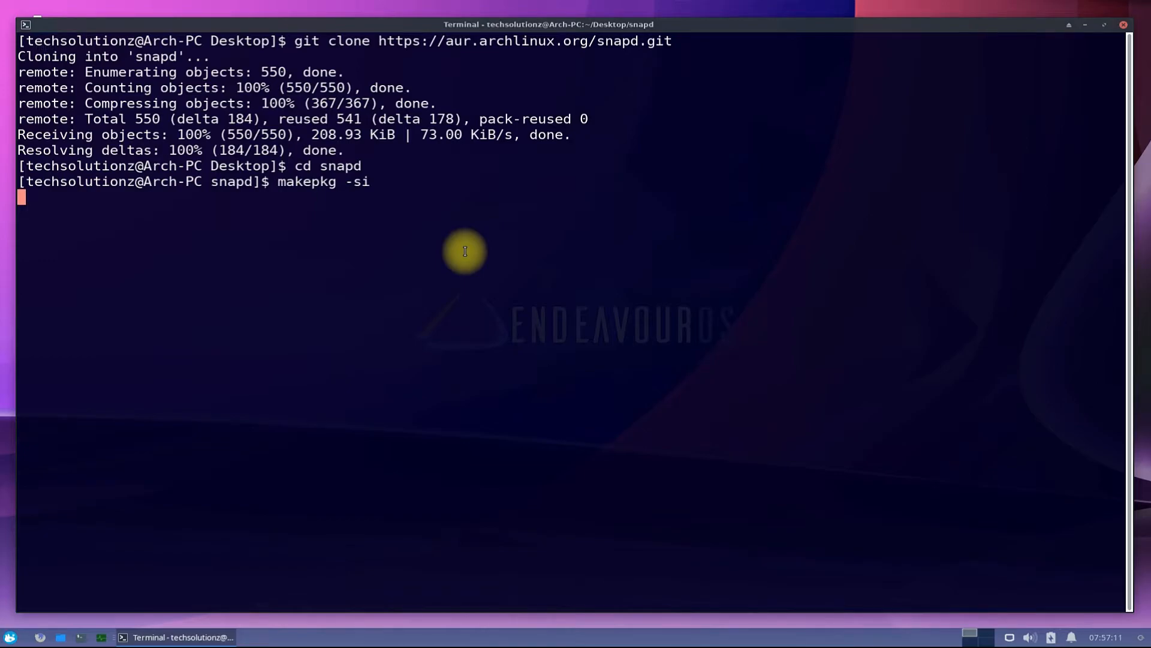
{"action": "key", "text": "Return"}
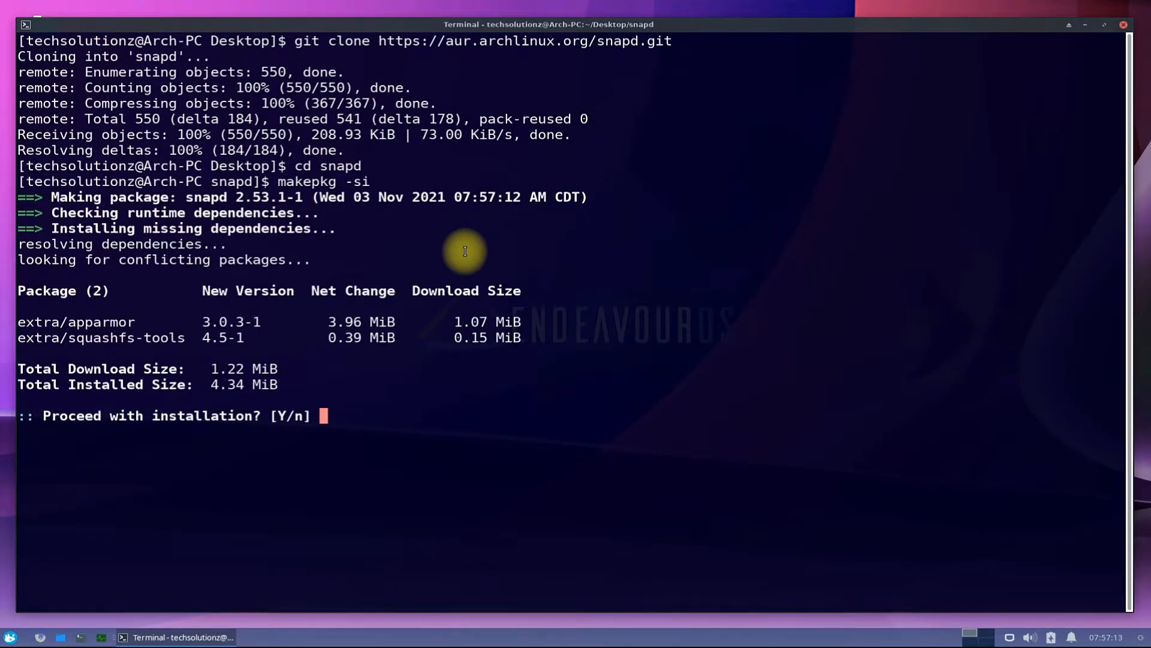
{"action": "type", "text": "Y"}
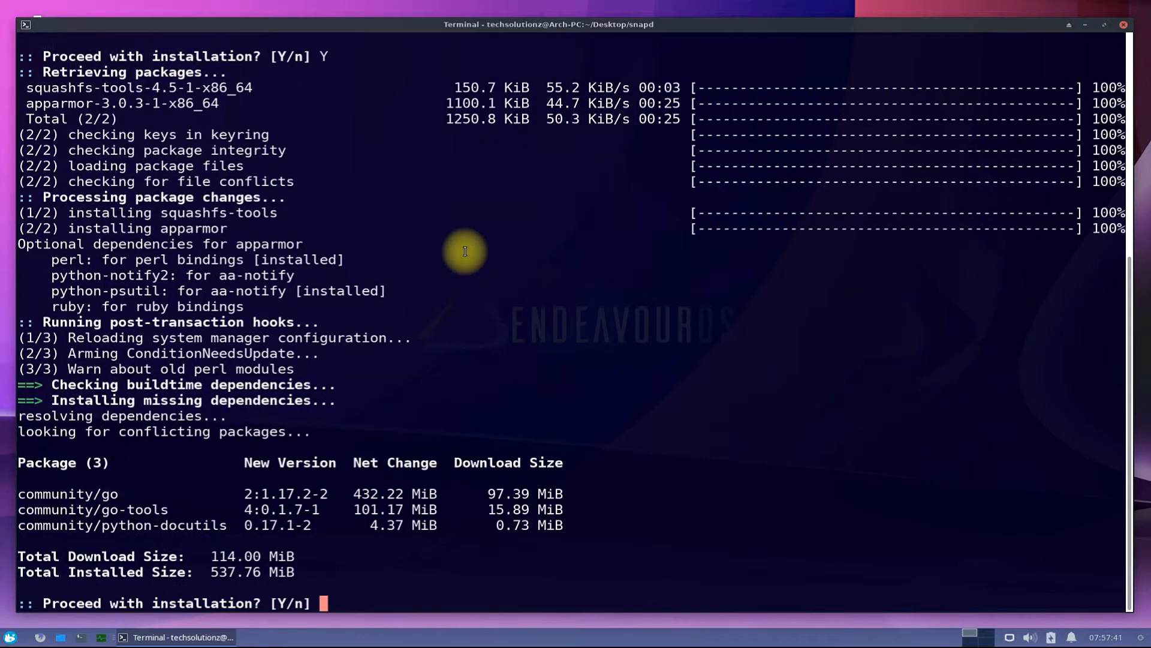
Step: Answer Y to install the go, go-tools and python-docutils build dependencies
{"action": "type", "text": "Y"}
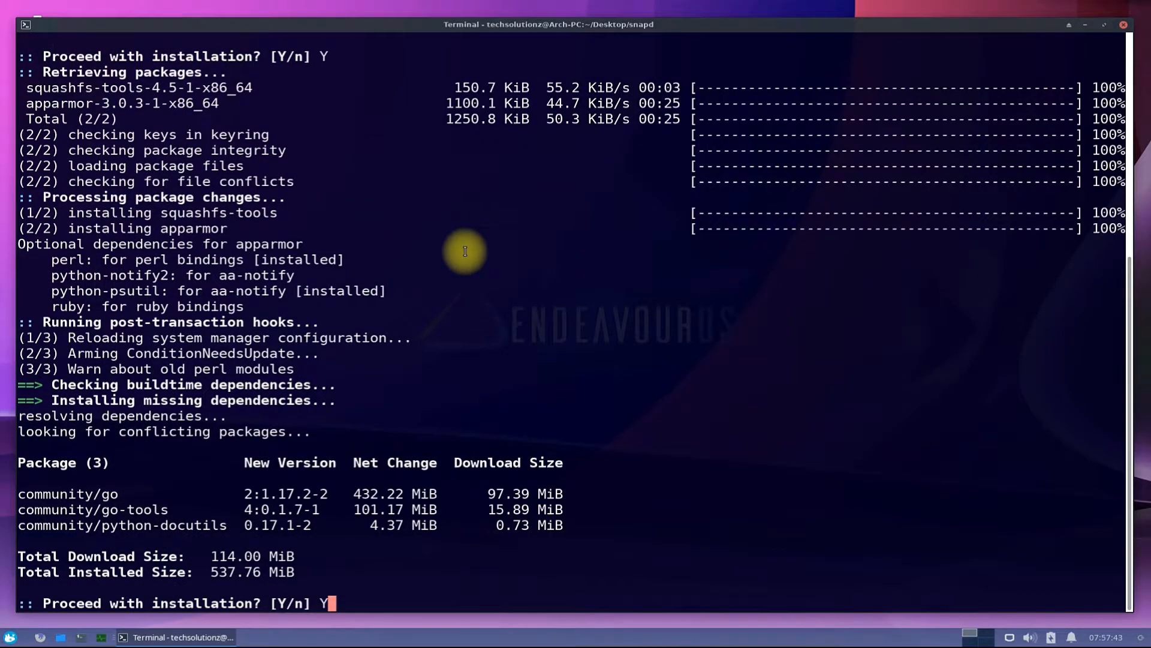
{"action": "key", "text": "Return"}
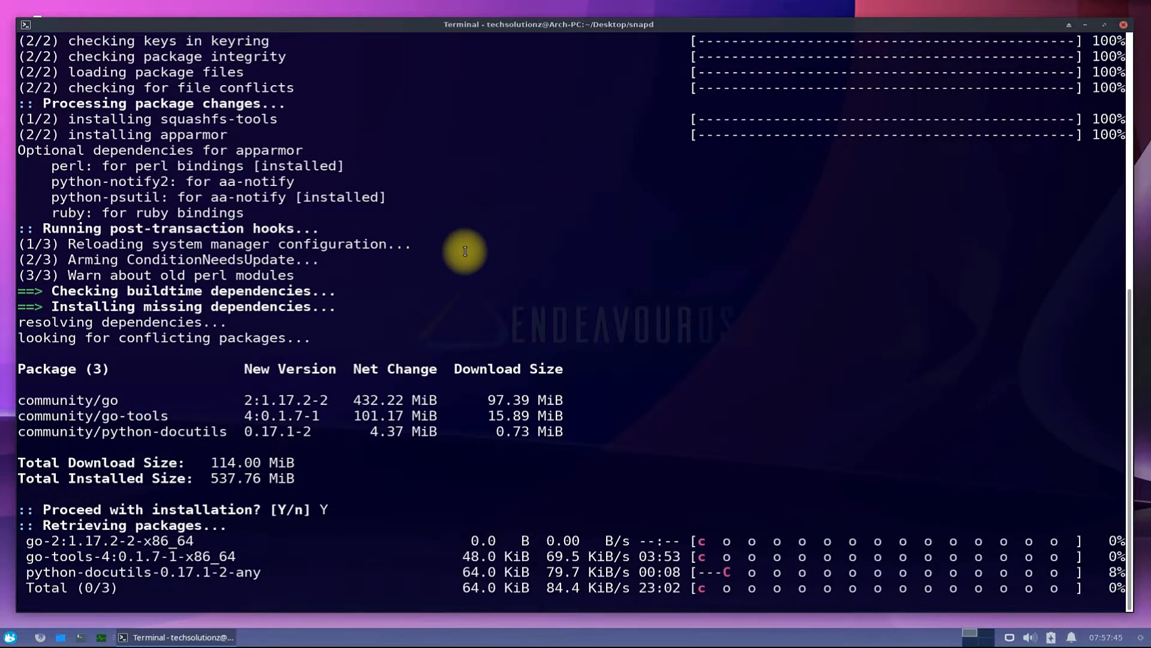